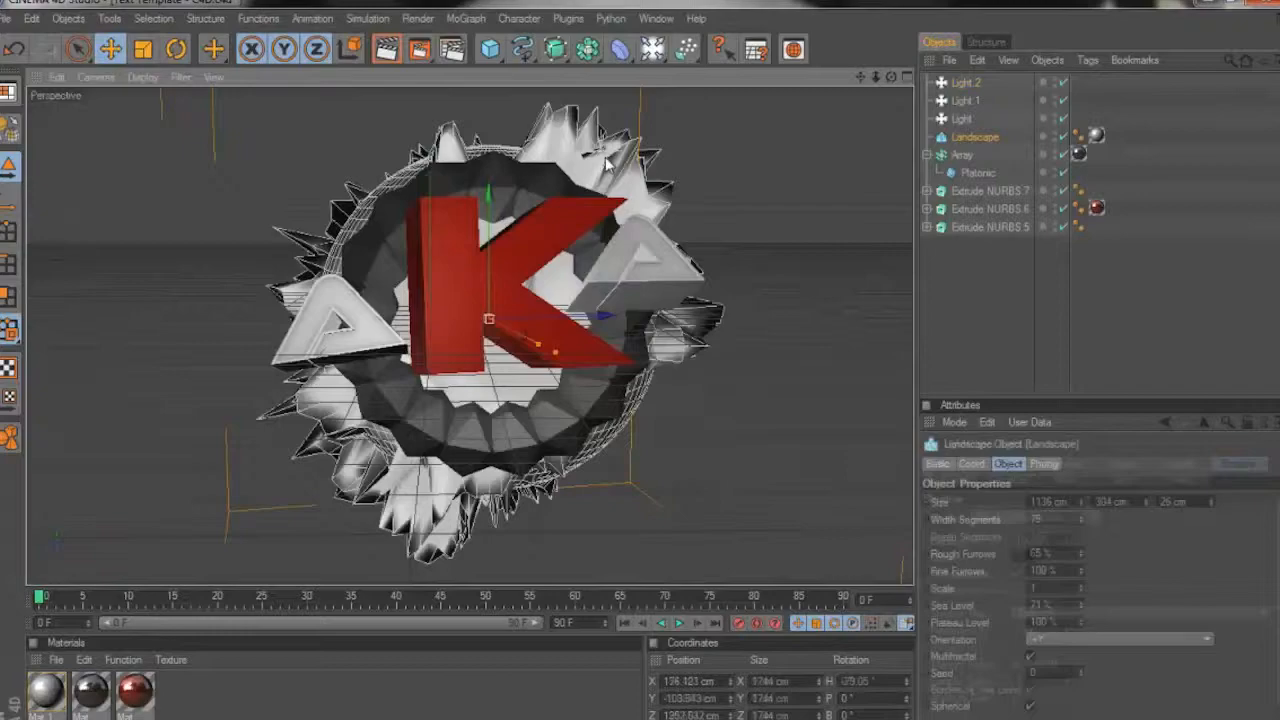
# - Select the scene's main Light so its shadow can be set to Shadow Maps (Soft)
pyautogui.click(960, 118)
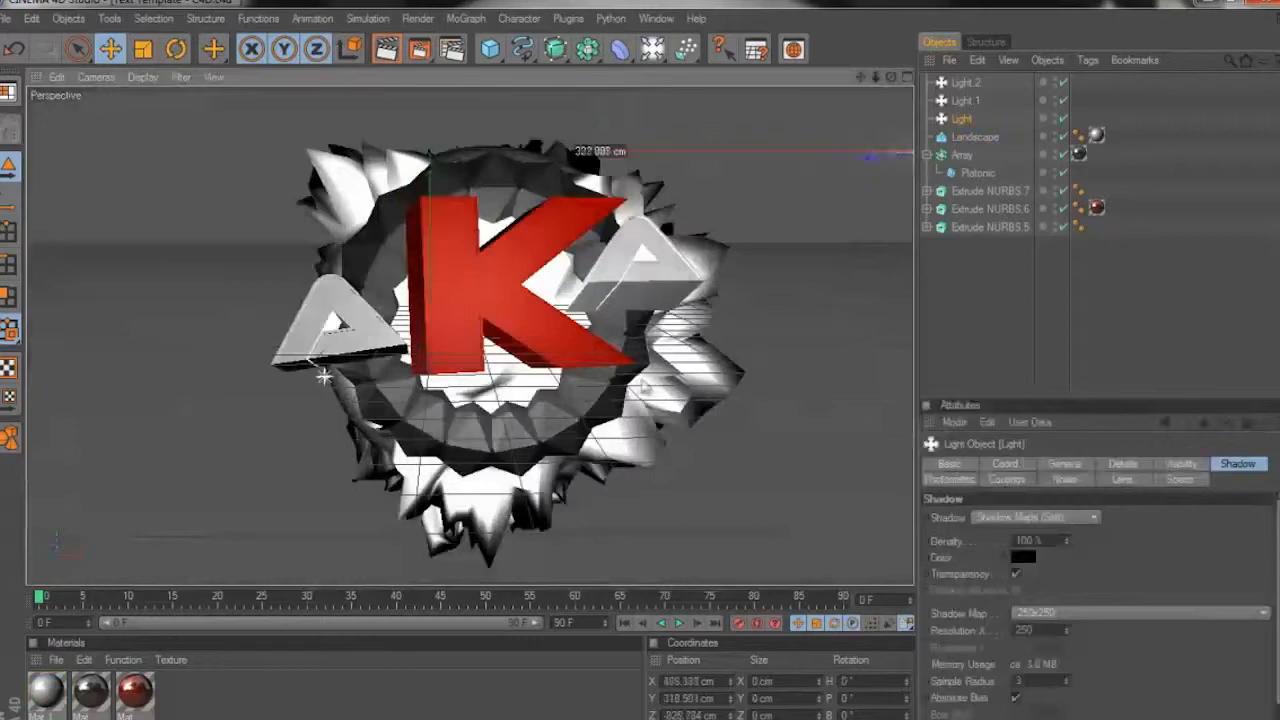